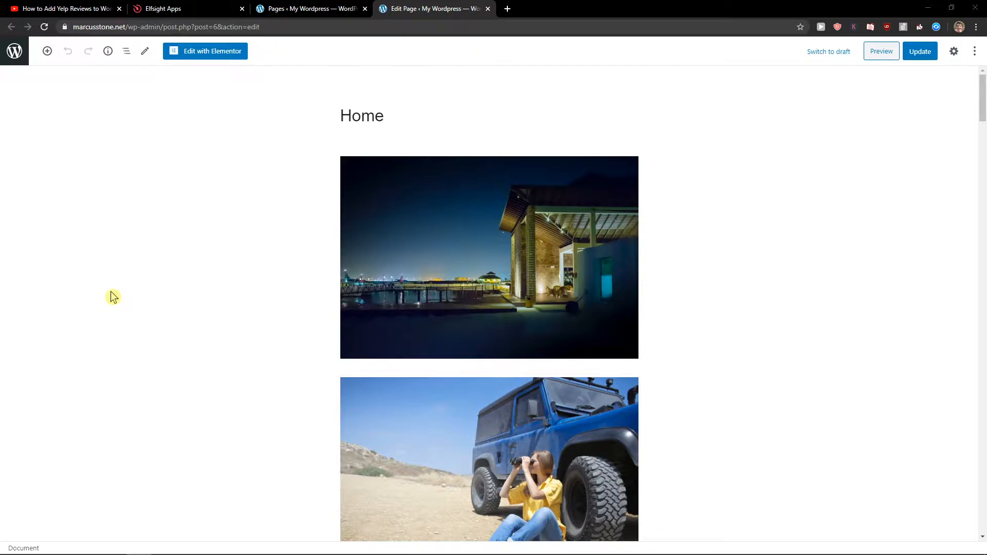
mouse_move(123, 119)
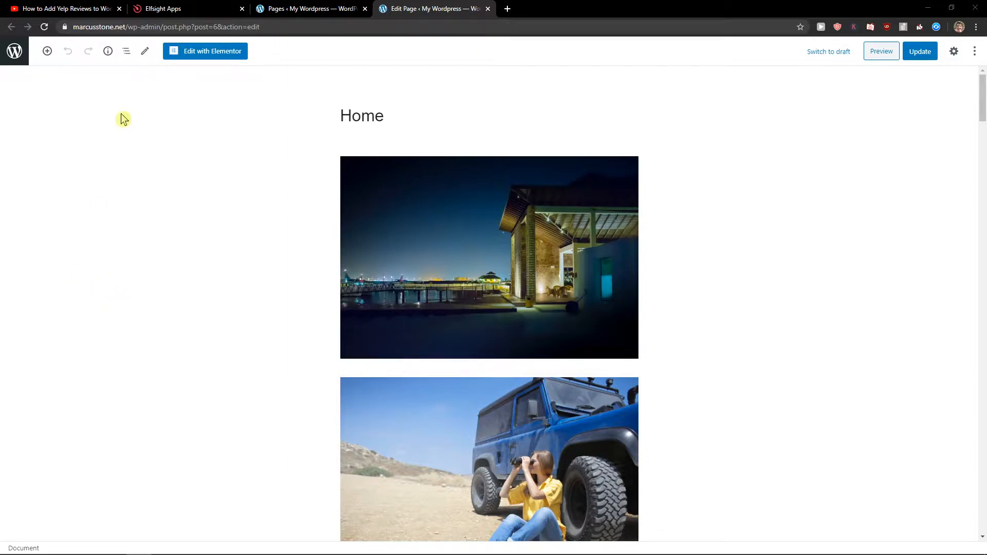
- On the YouTube tutorial page, open the description's elfsight.com link in a new tab
click(63, 8)
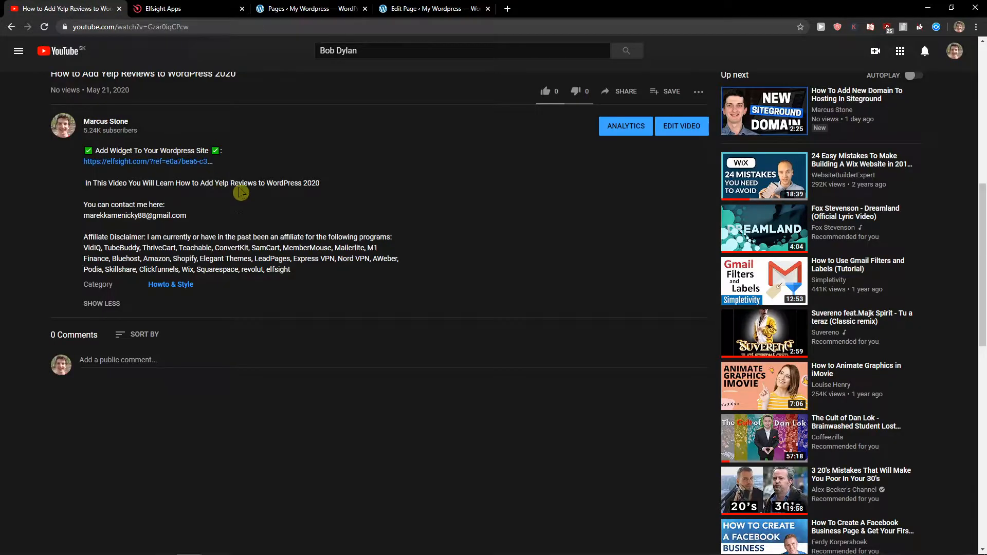
click(145, 161)
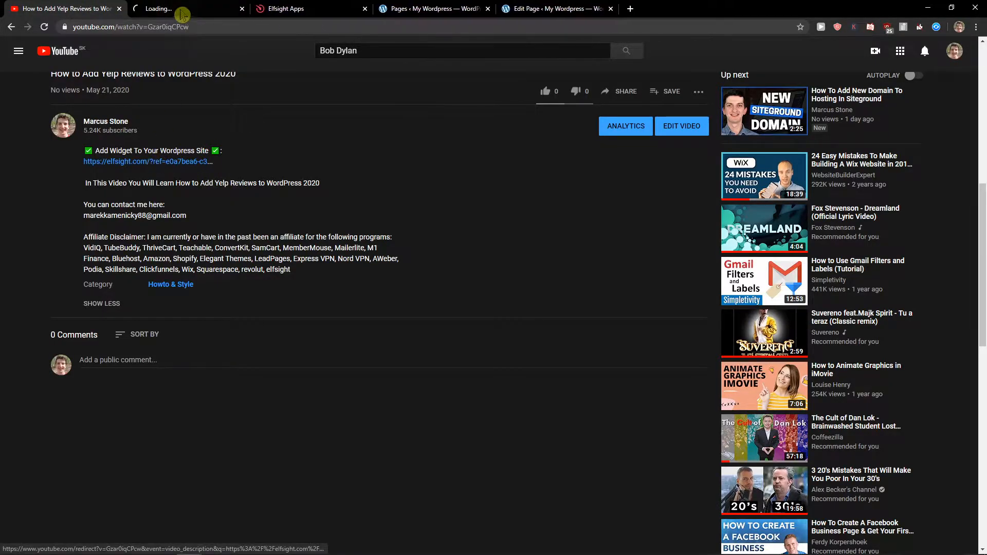
- Switch to the Elfsight site and log in to reach the applications dashboard
click(145, 162)
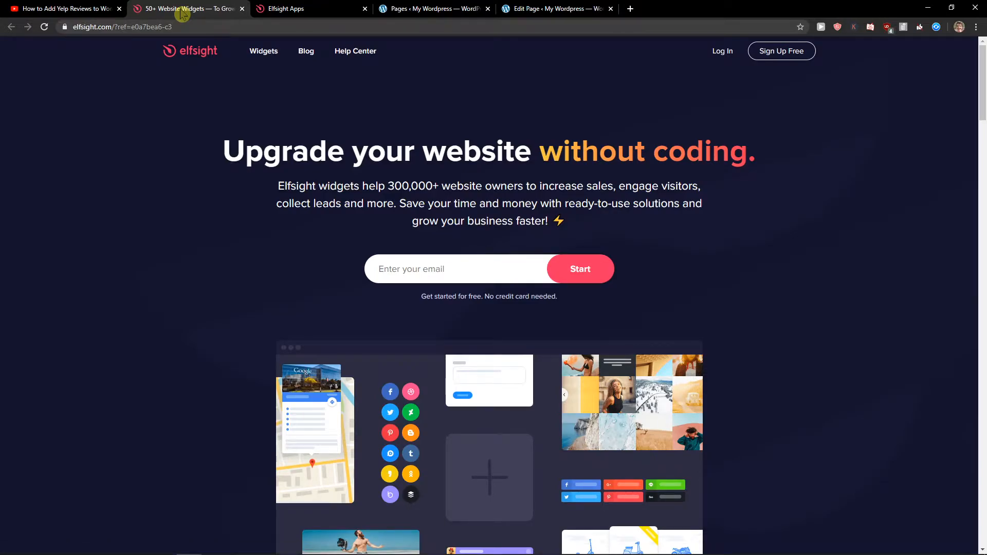
mouse_move(656, 6)
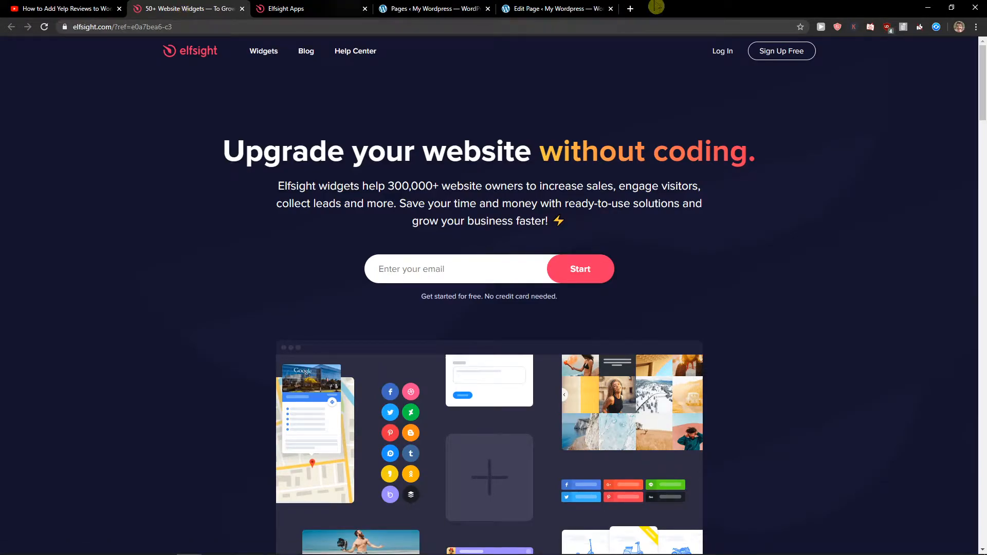
mouse_move(808, 91)
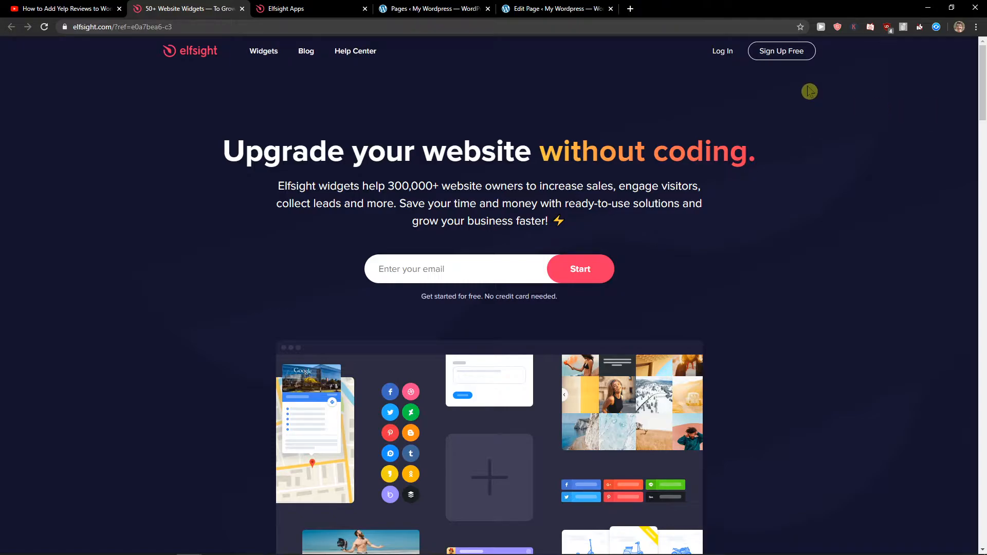
mouse_move(794, 56)
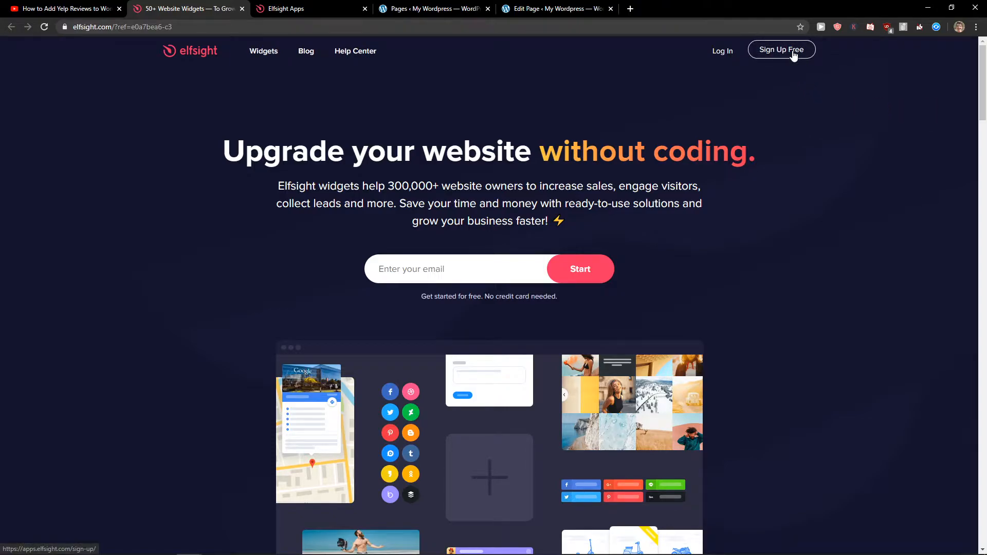
click(780, 49)
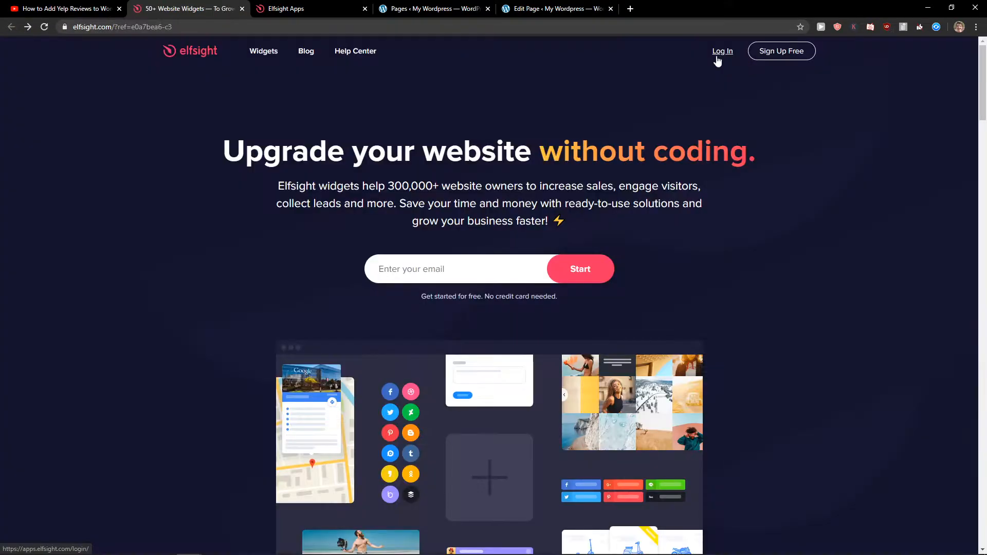
click(722, 50)
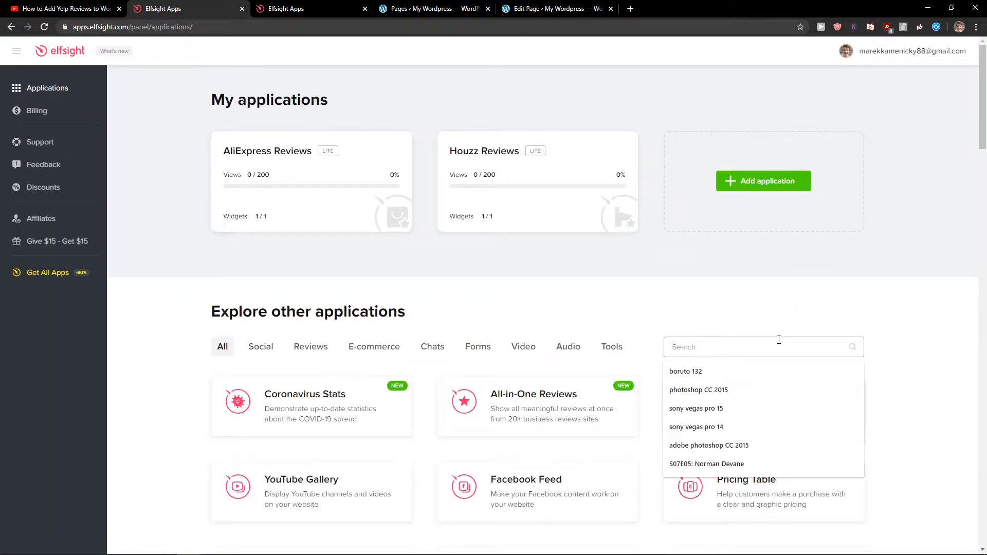
- Search applications for 'podcast' and create a Podcast Player widget
text(podcast)
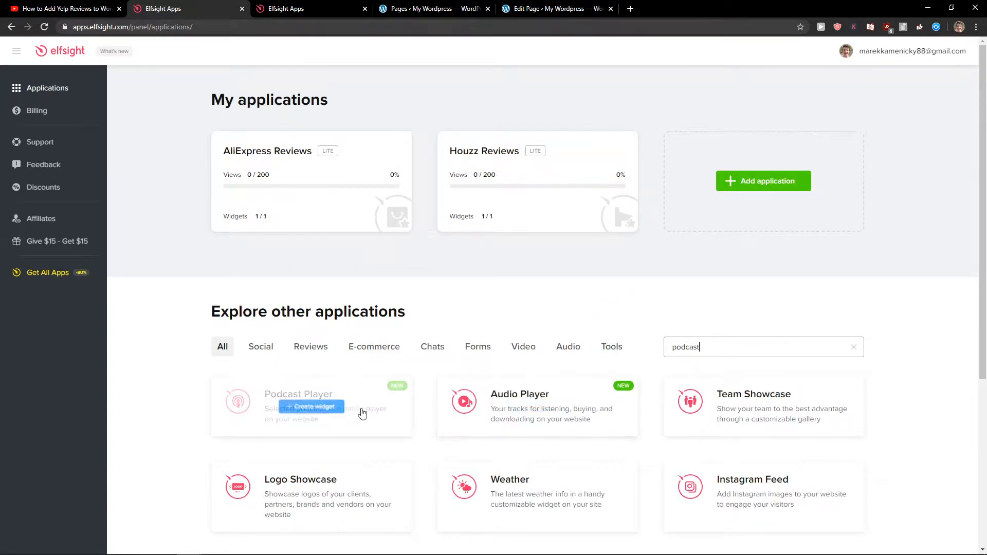
click(310, 406)
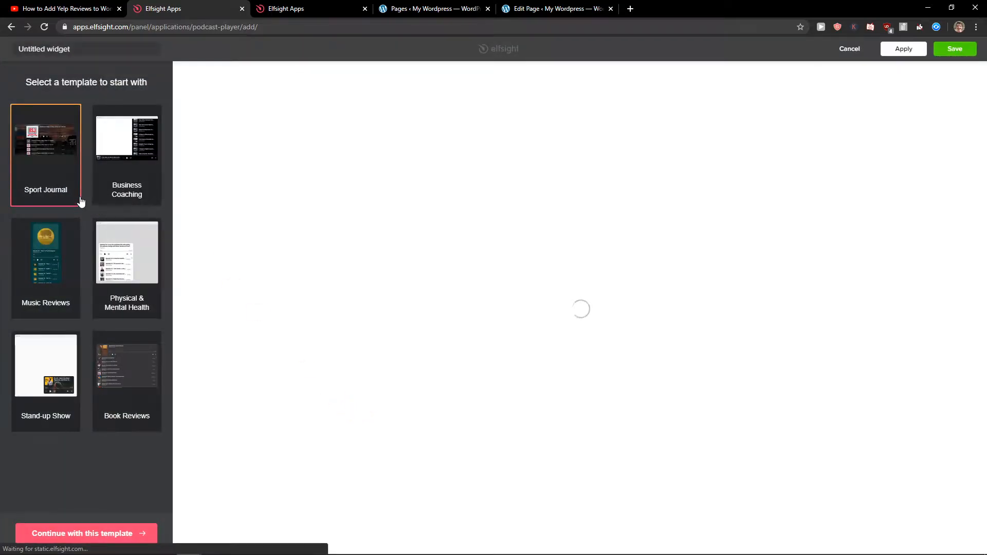
- Preview Business Coaching, Physical & Mental Health and Stand-up Show, then continue with Sport Journal
click(127, 154)
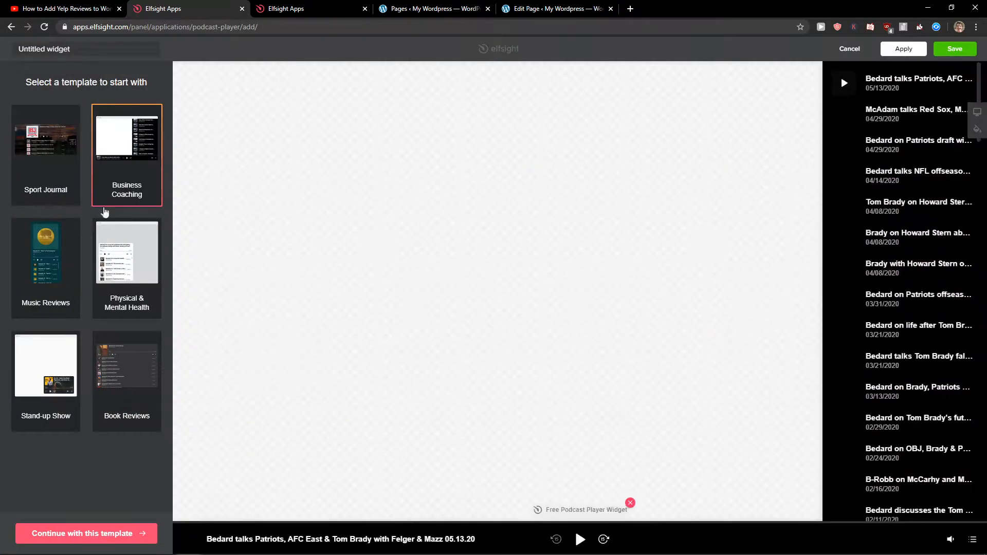
click(126, 253)
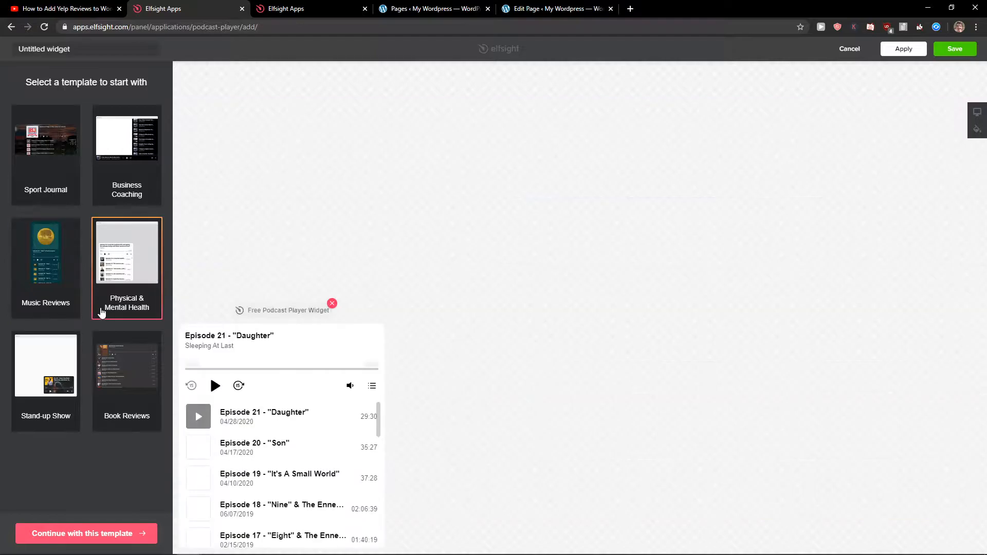
scroll(down, 3)
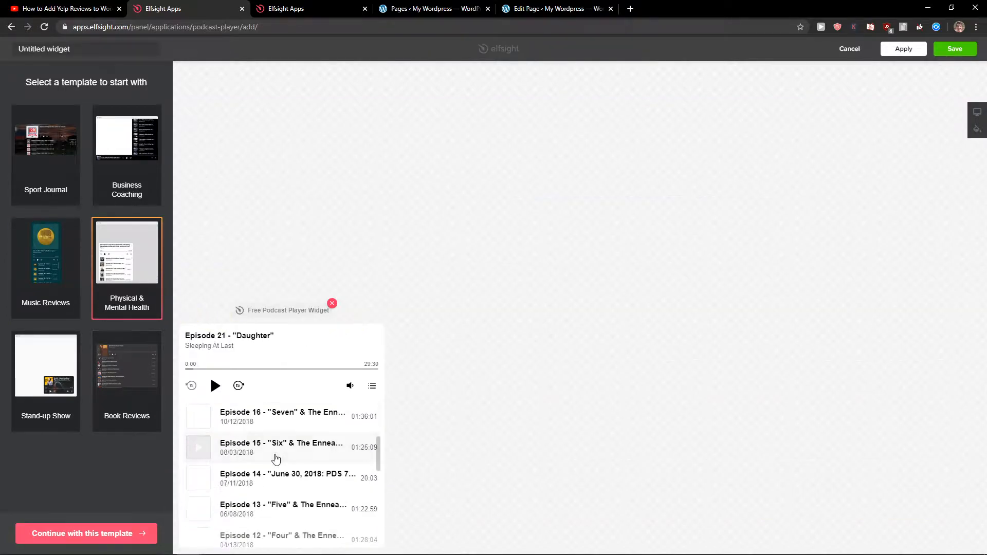
click(126, 138)
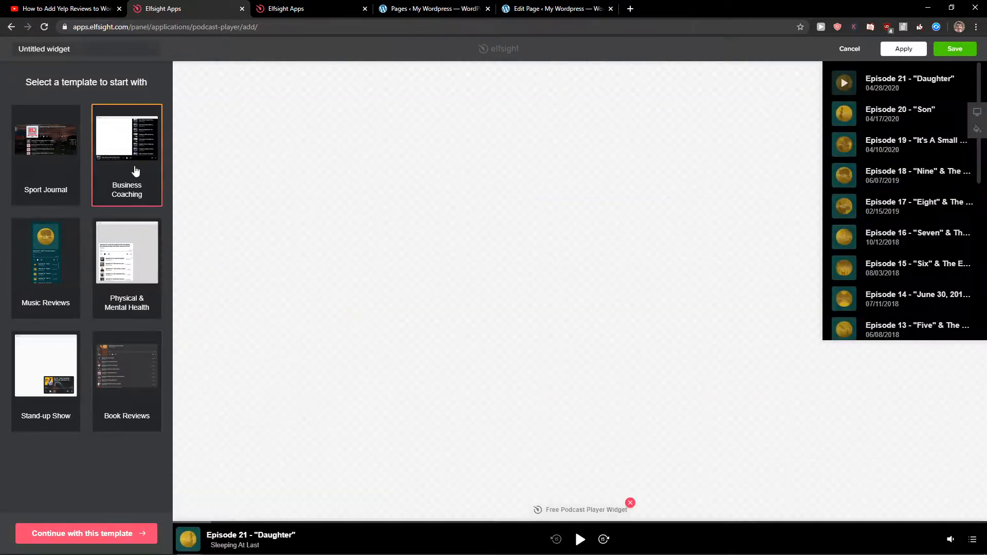
click(126, 253)
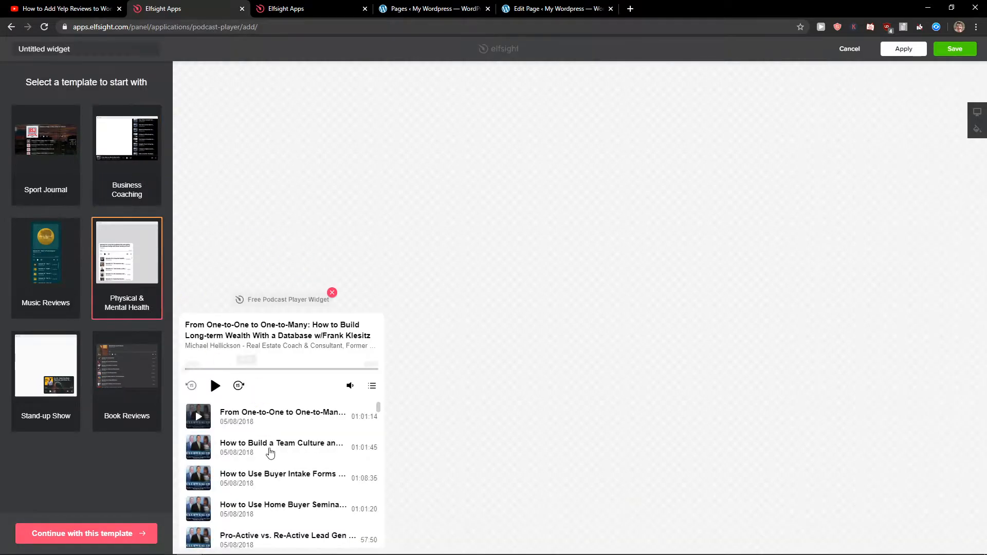
click(45, 365)
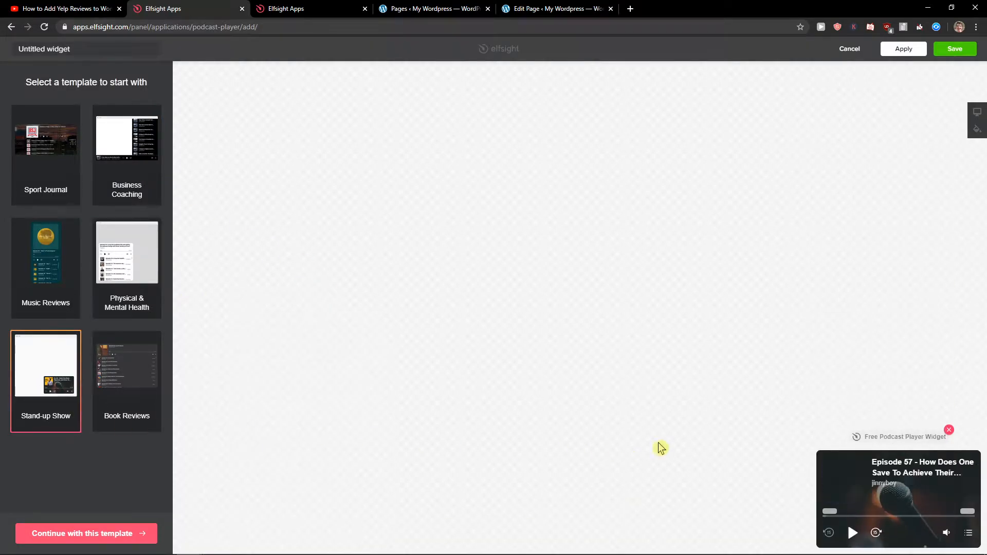
click(127, 253)
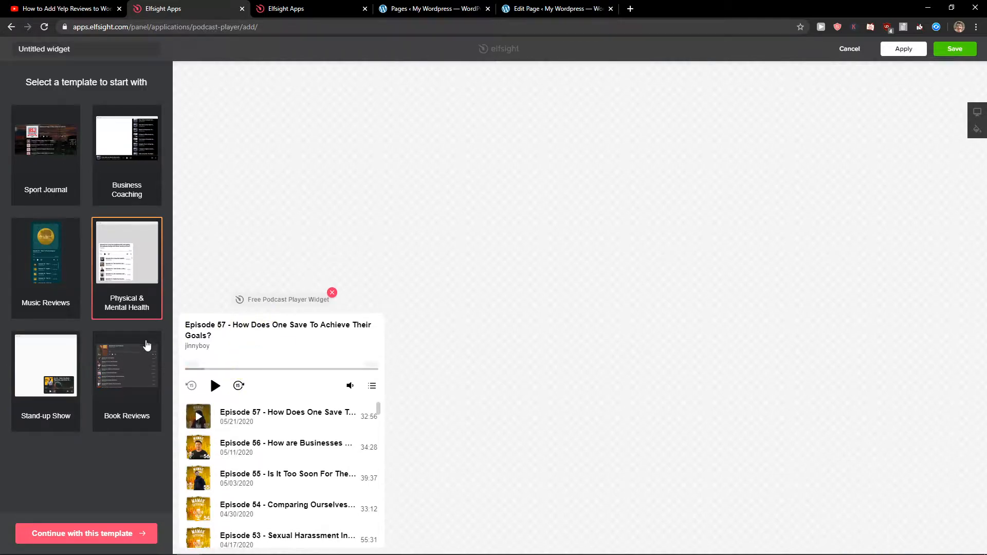
click(46, 139)
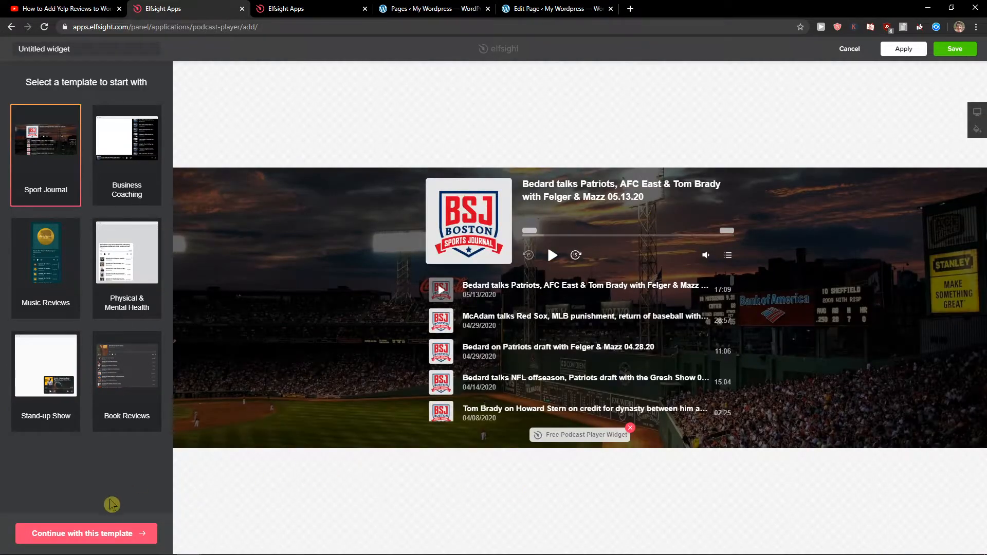
click(85, 533)
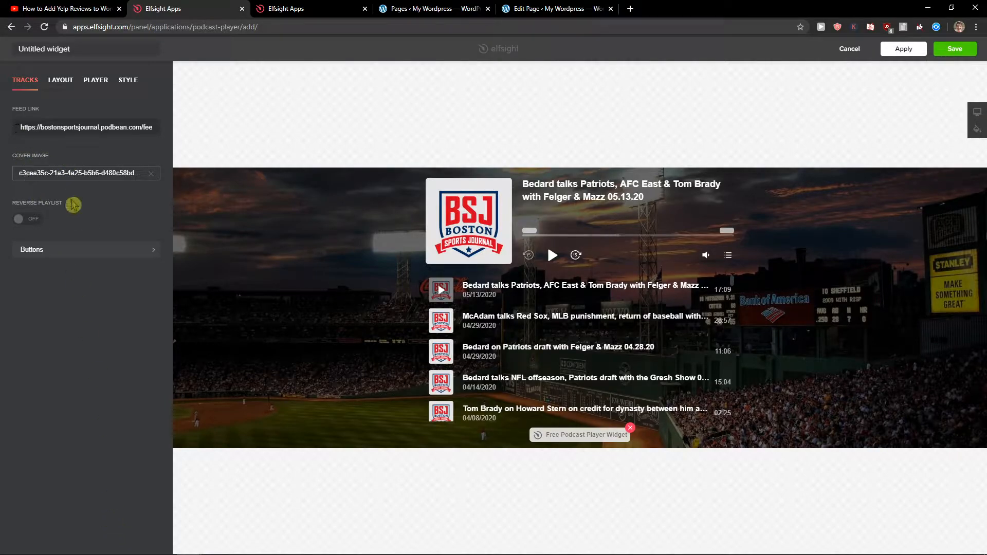
- Review the Layout and Tracks settings, then save the Sport Journal widget to get its code
click(60, 81)
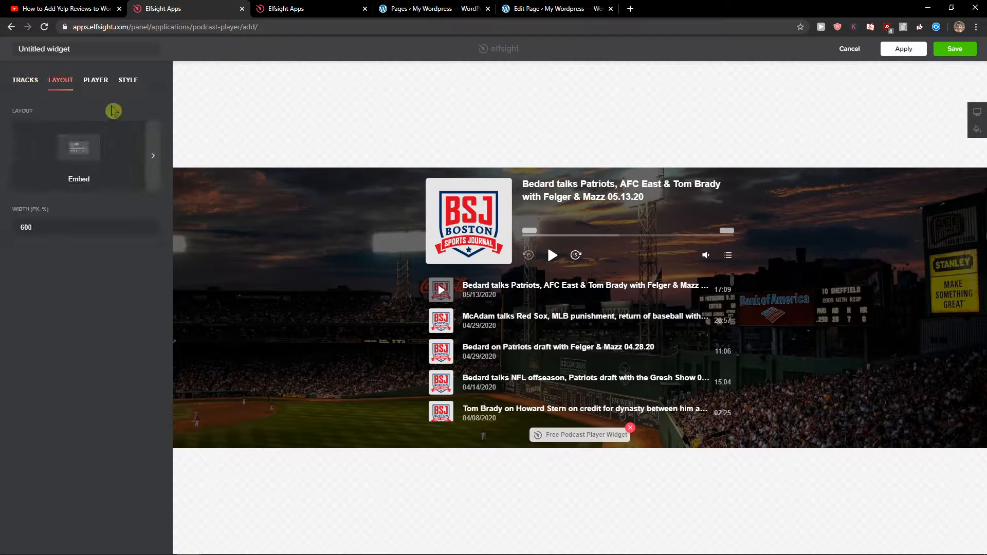
click(25, 80)
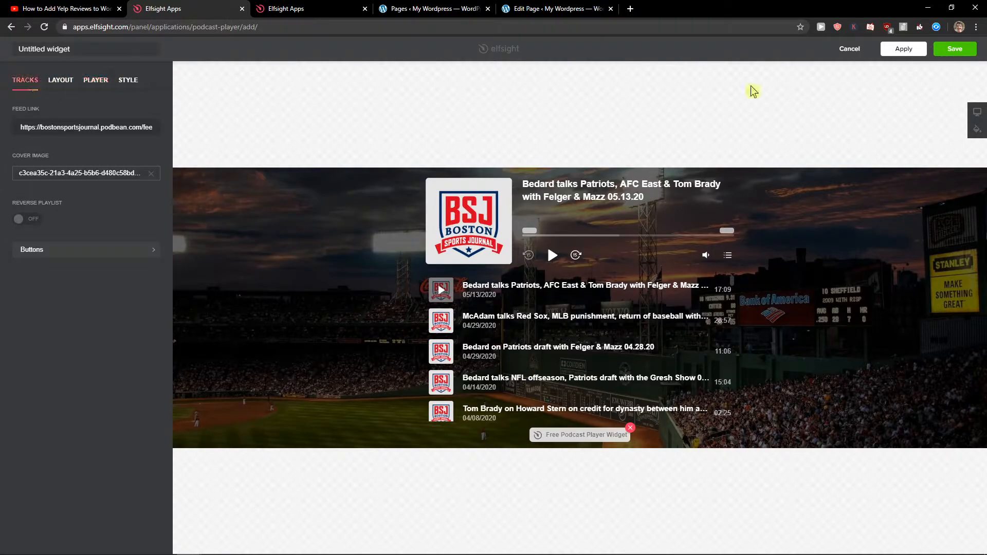
mouse_move(278, 40)
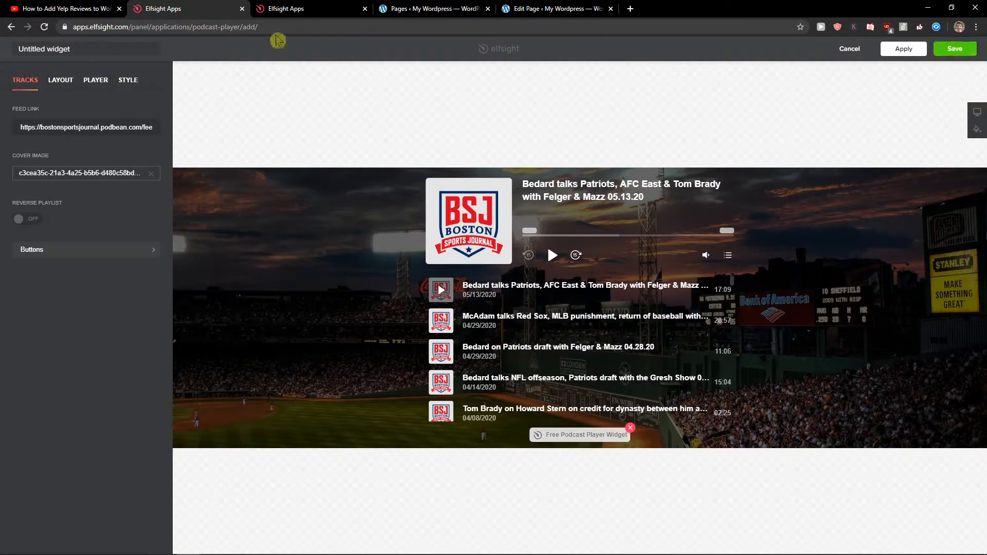
mouse_move(66, 35)
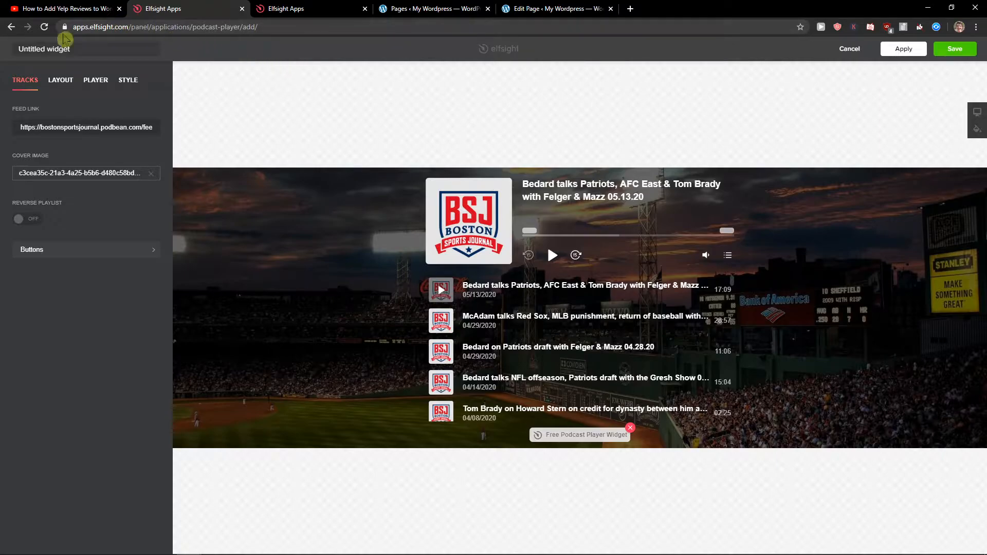
click(954, 49)
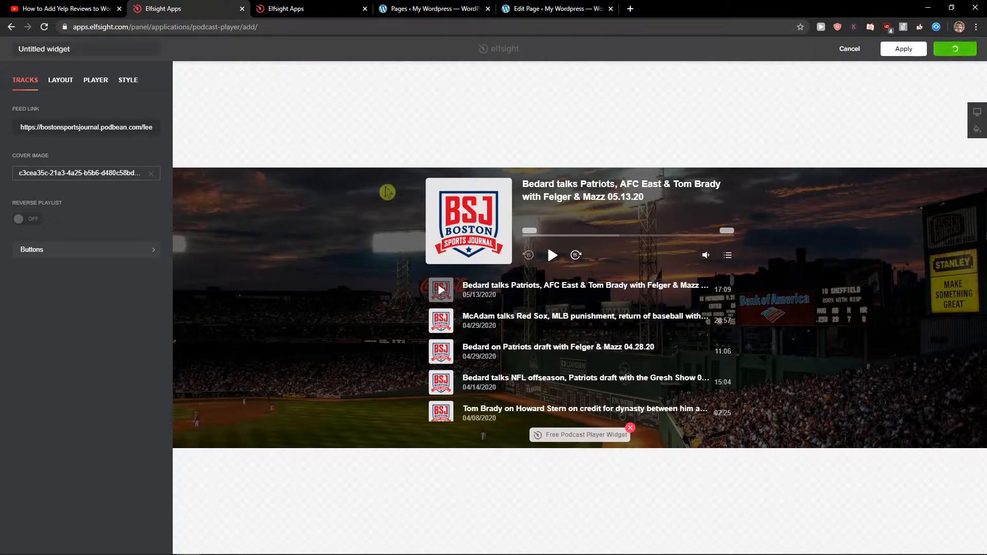
click(903, 48)
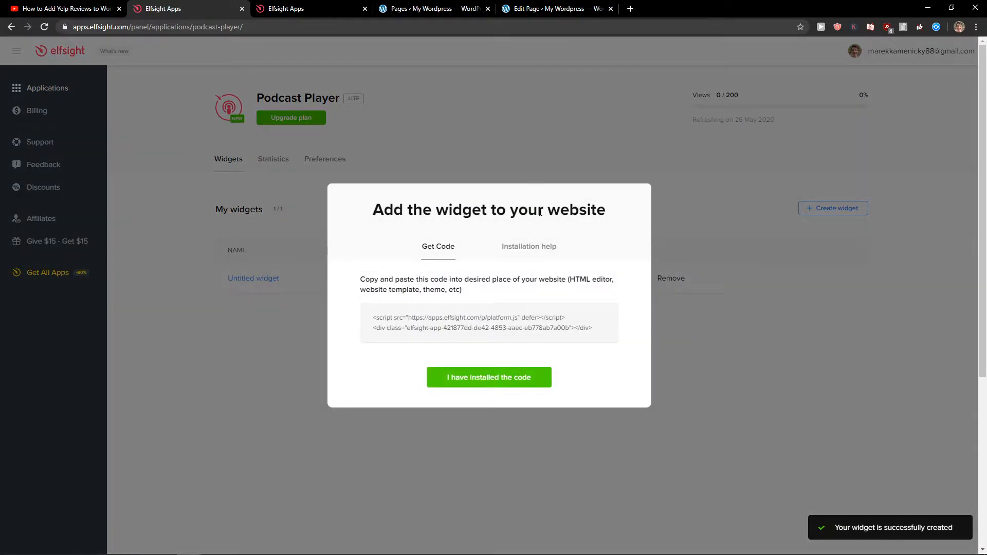
mouse_move(441, 315)
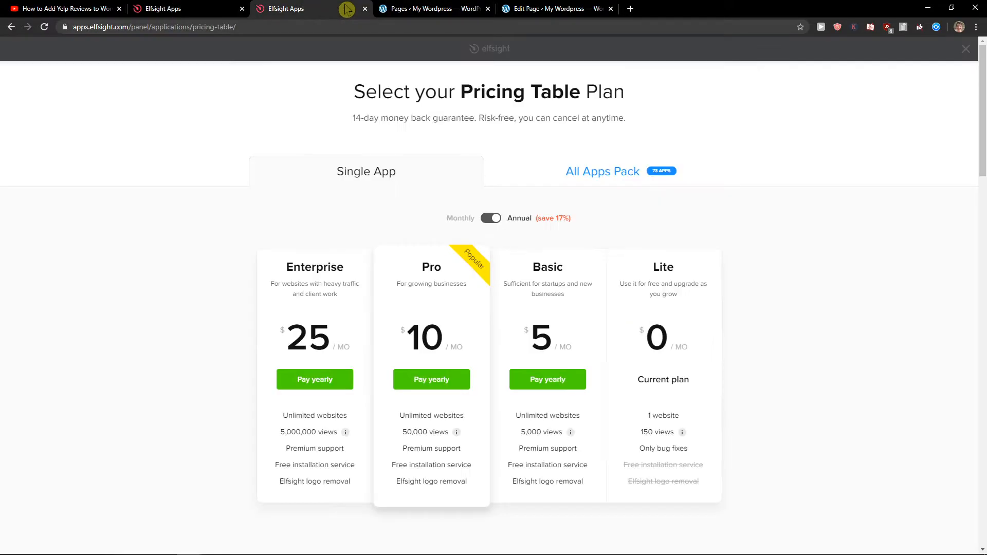
- Scroll through the Elfsight Pricing Table plans page
scroll(down, 3)
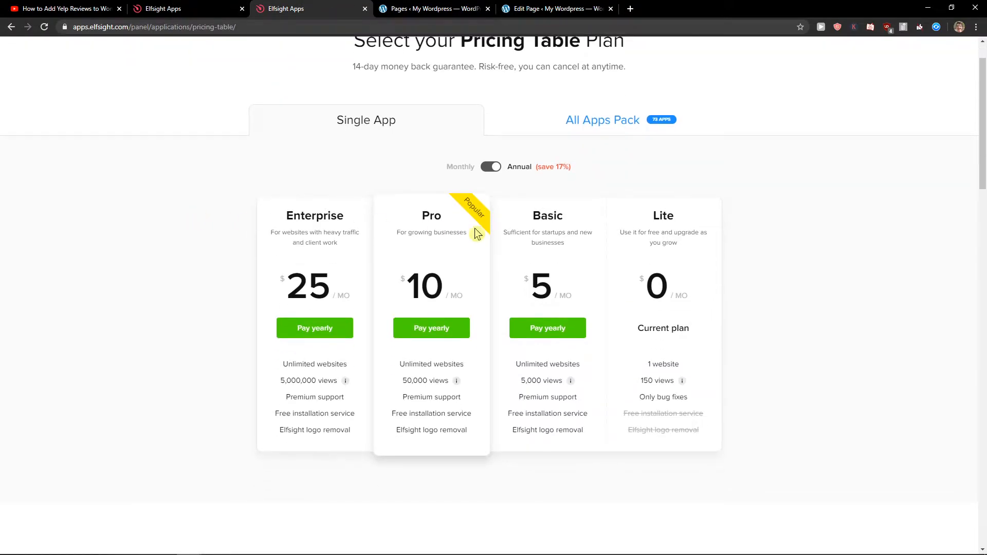
mouse_move(764, 326)
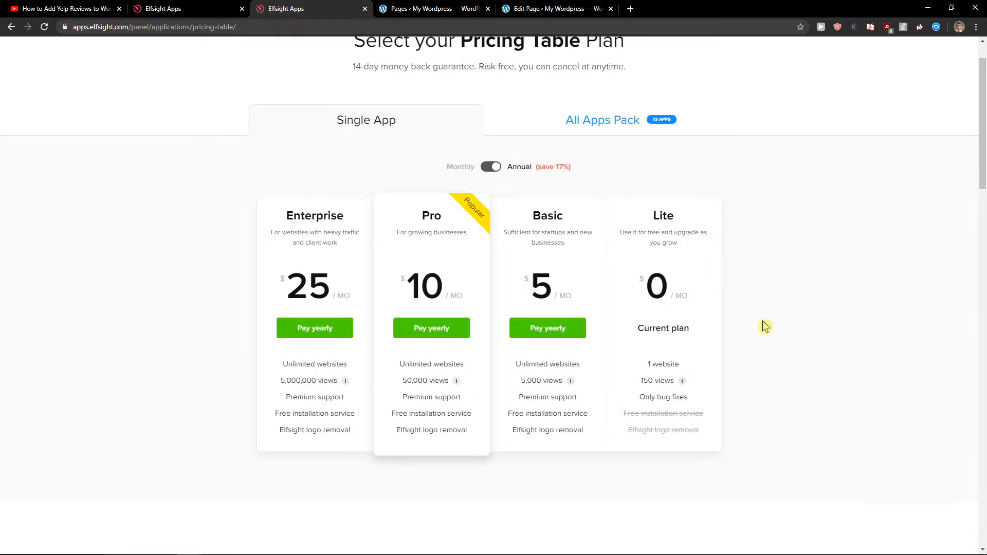
mouse_move(595, 327)
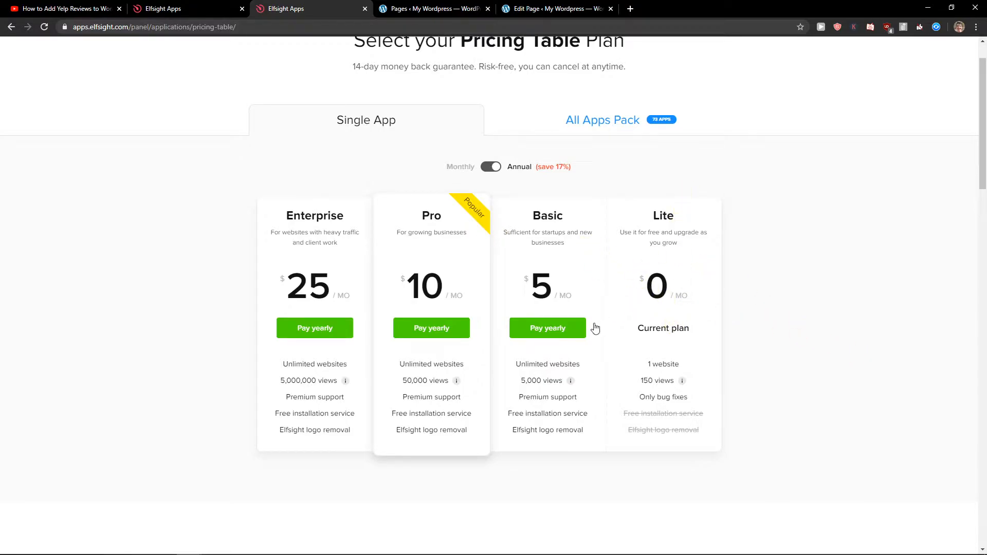
mouse_move(494, 401)
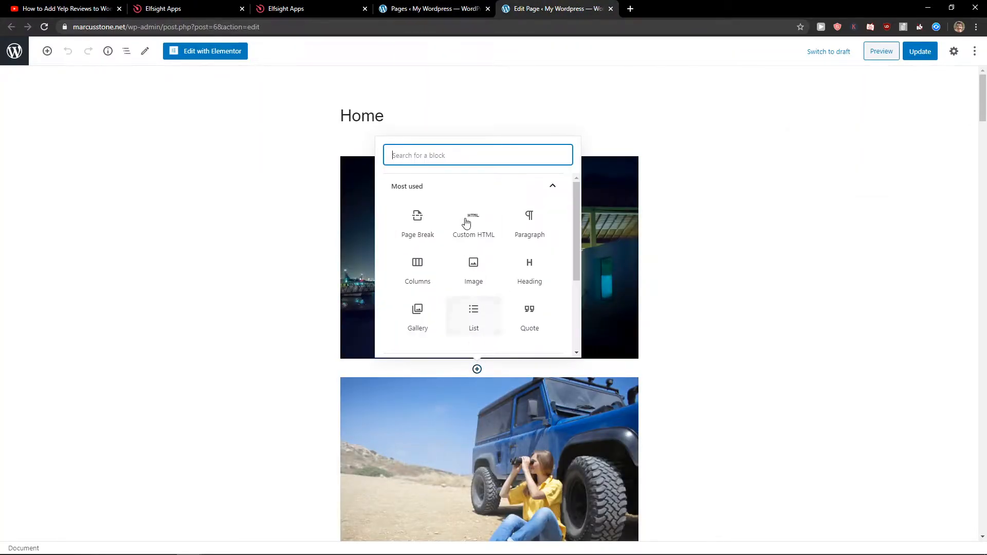
- Add a Custom HTML block with the embed code, update the Home page, and preview the player
click(473, 221)
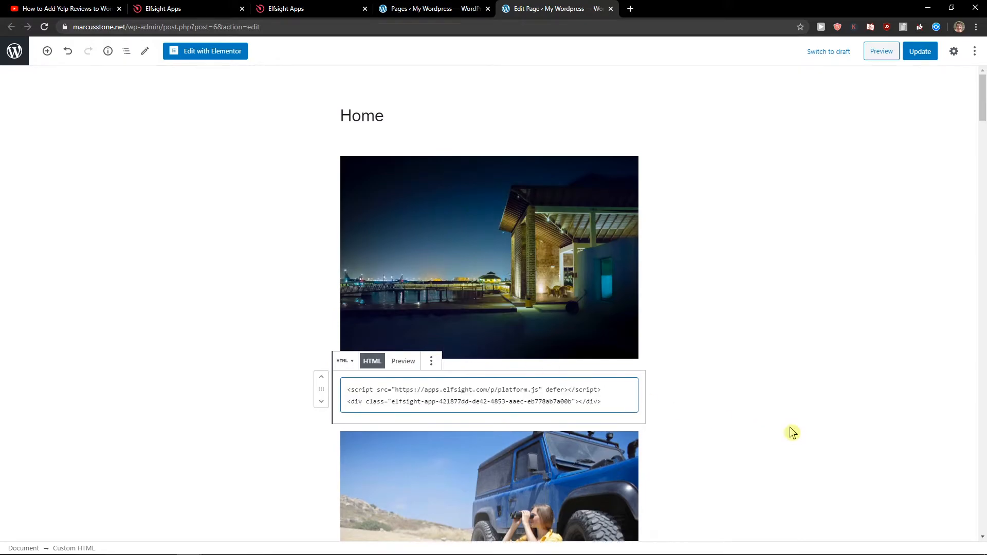
click(920, 51)
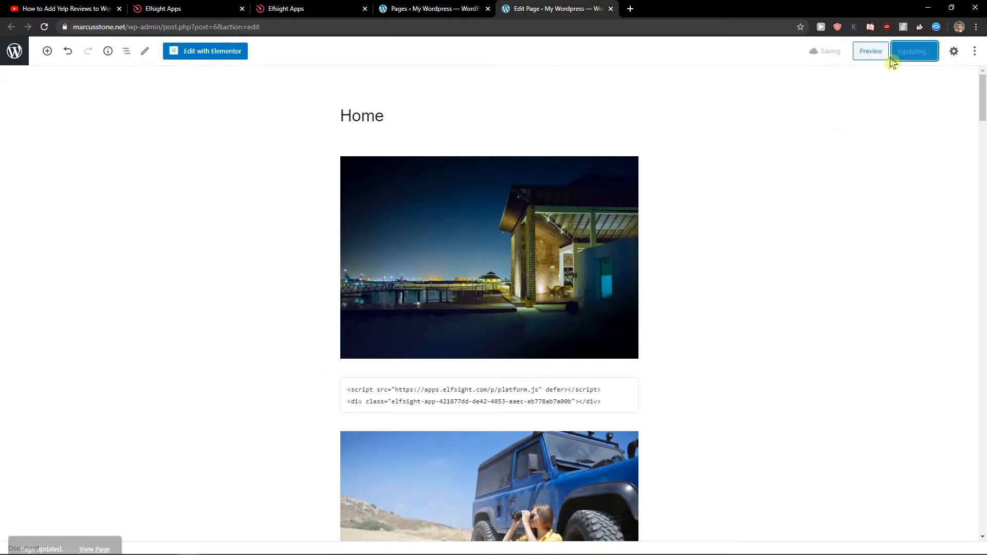
click(870, 51)
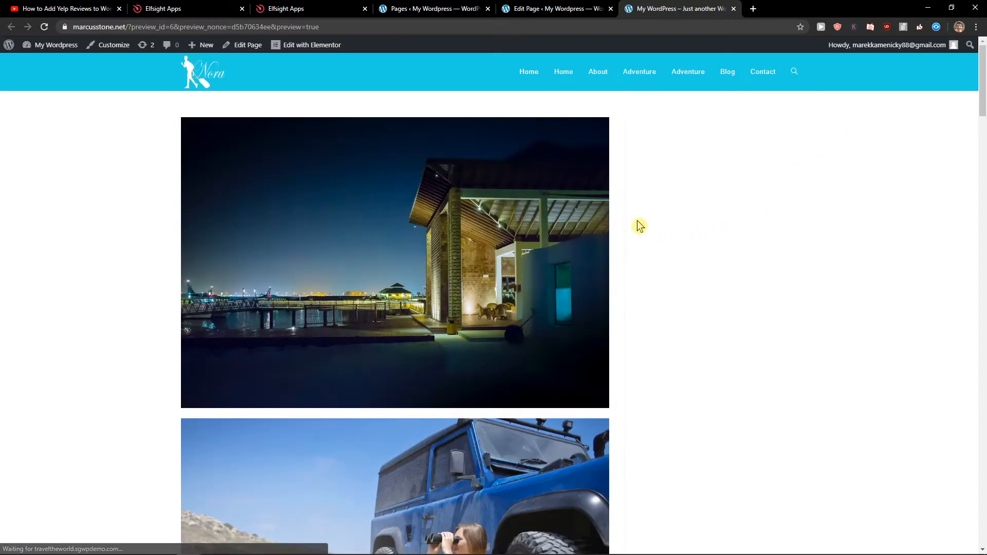
scroll(down, 3)
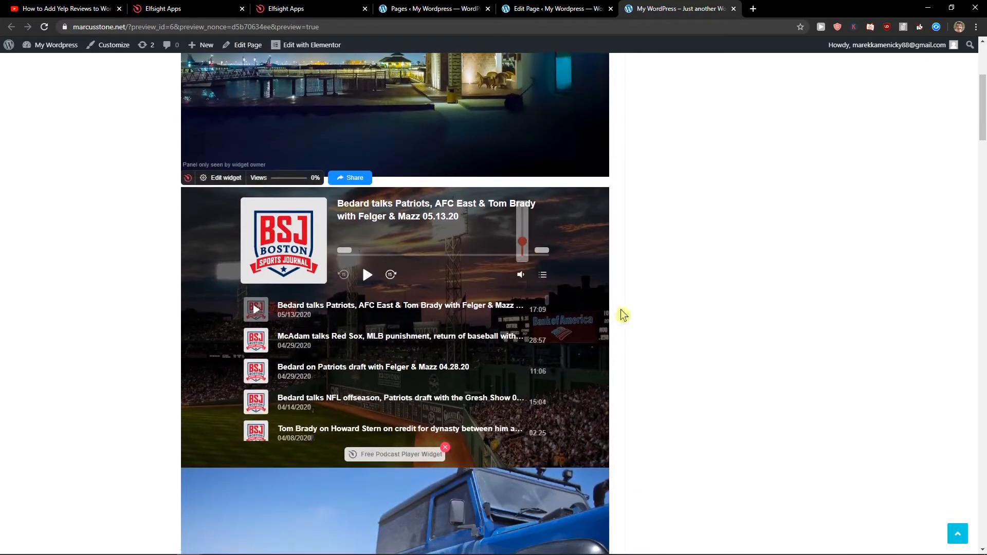
click(554, 8)
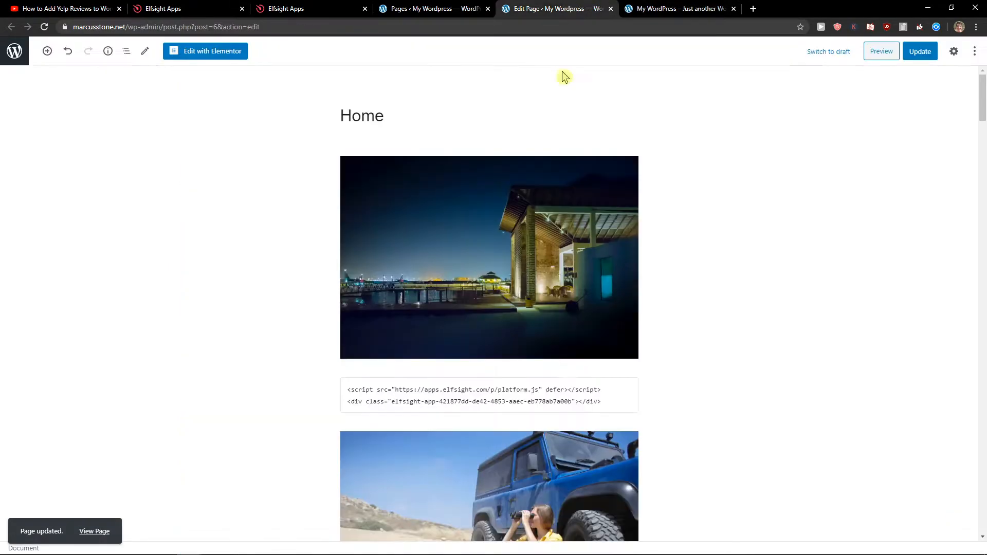
- Insert a Spacer block below the HTML block and preview the Home page again
click(477, 424)
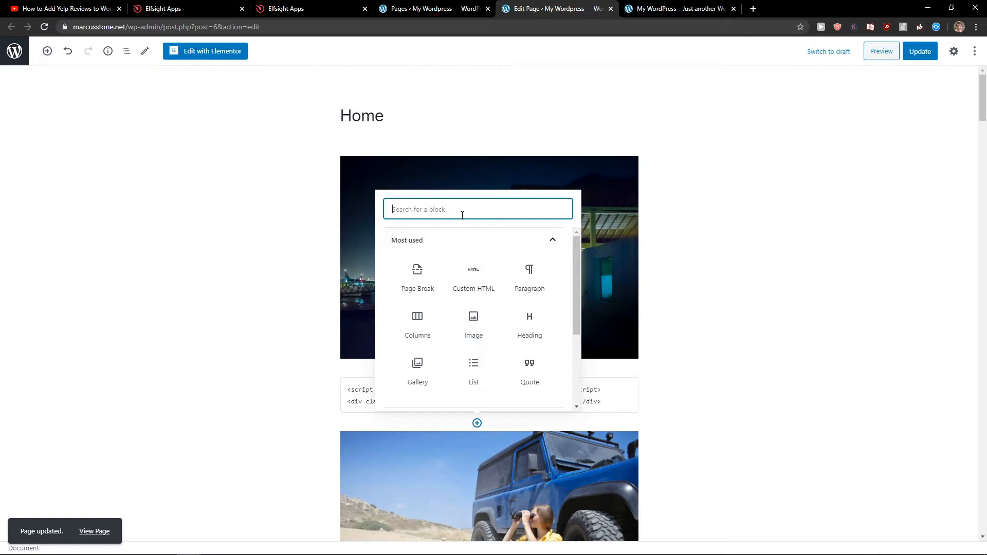
text(spa)
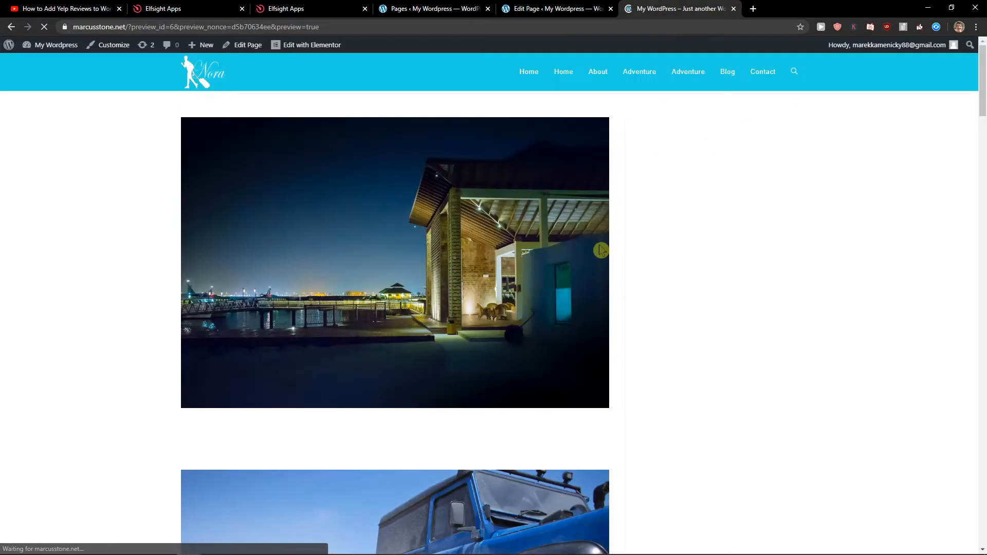
scroll(down, 3)
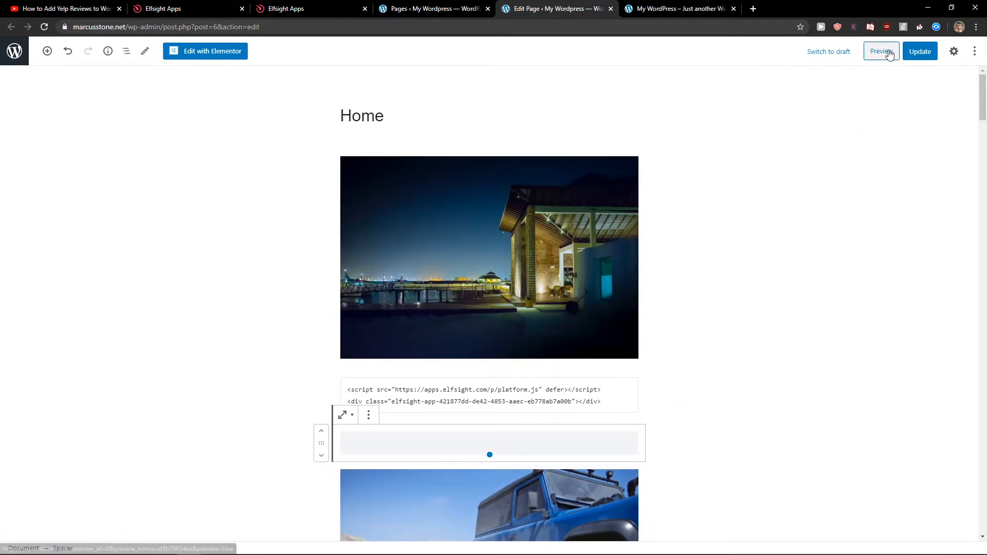
click(920, 51)
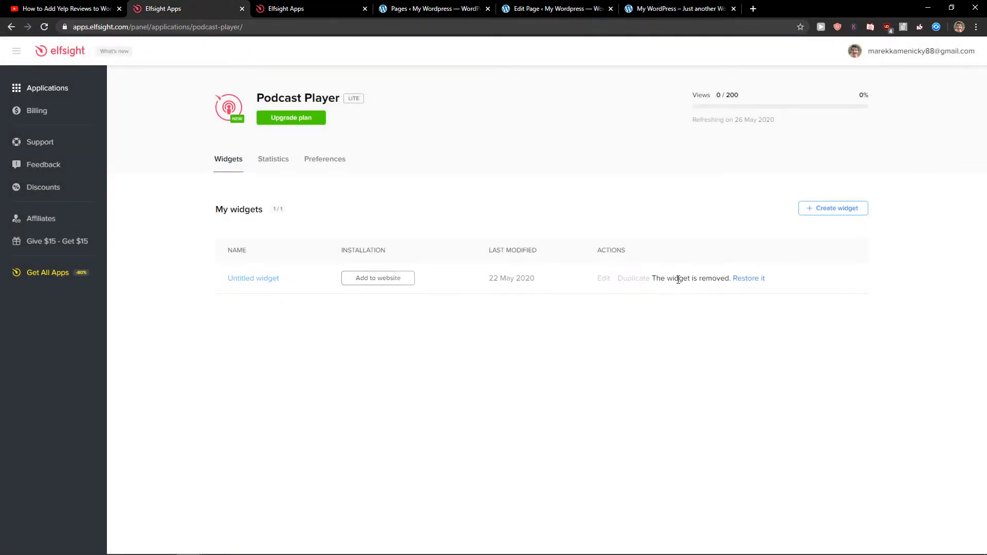
- Start a new Podcast Player widget from the Physical & Mental Health template
click(833, 207)
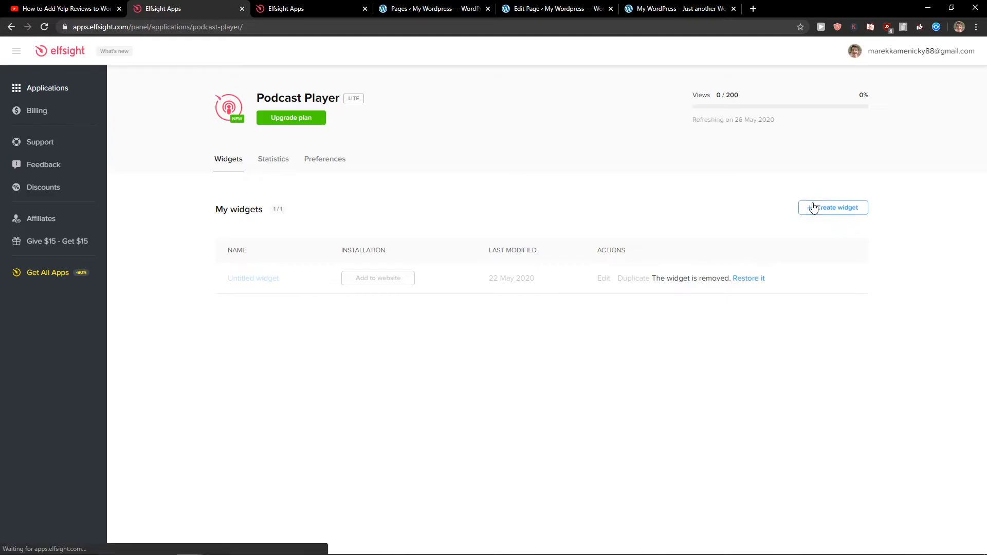
click(833, 207)
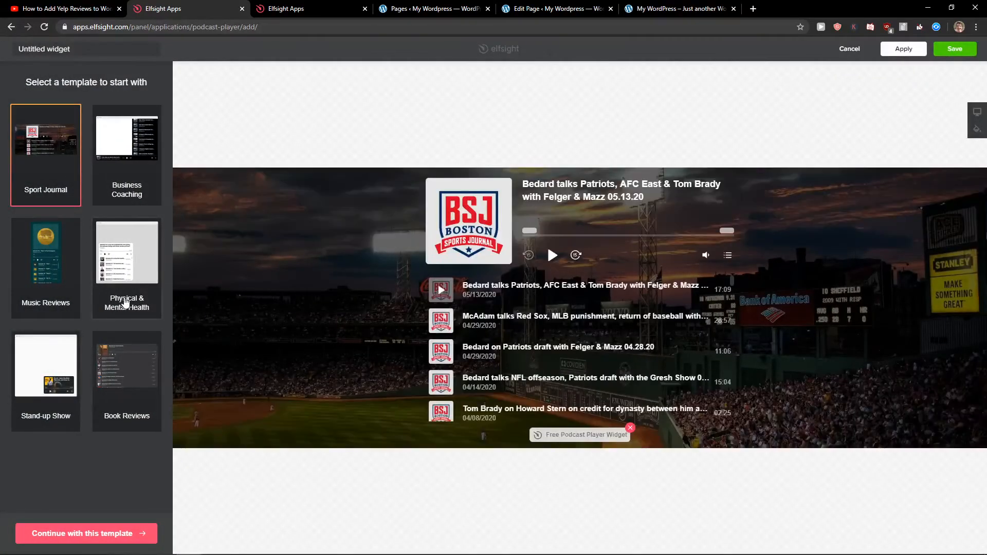
click(127, 253)
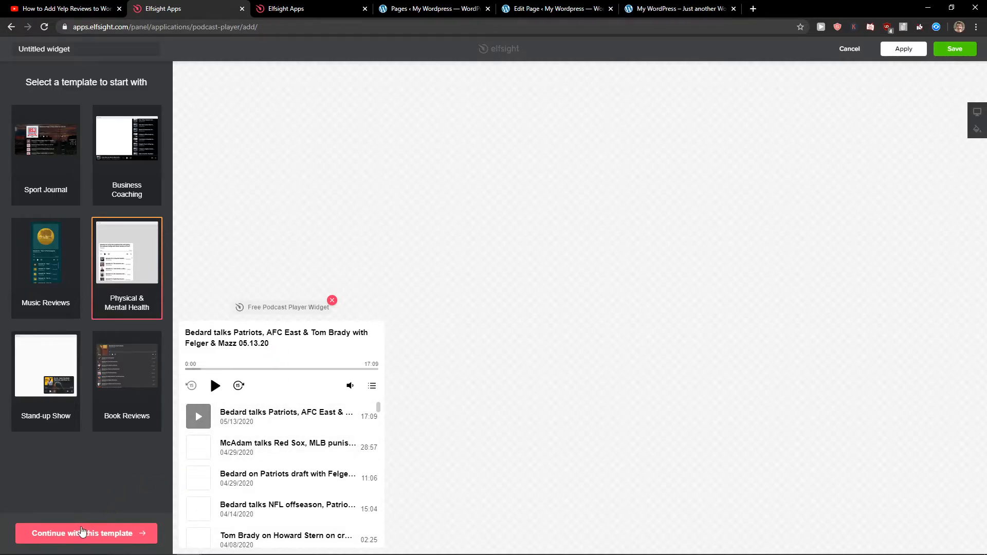
click(86, 533)
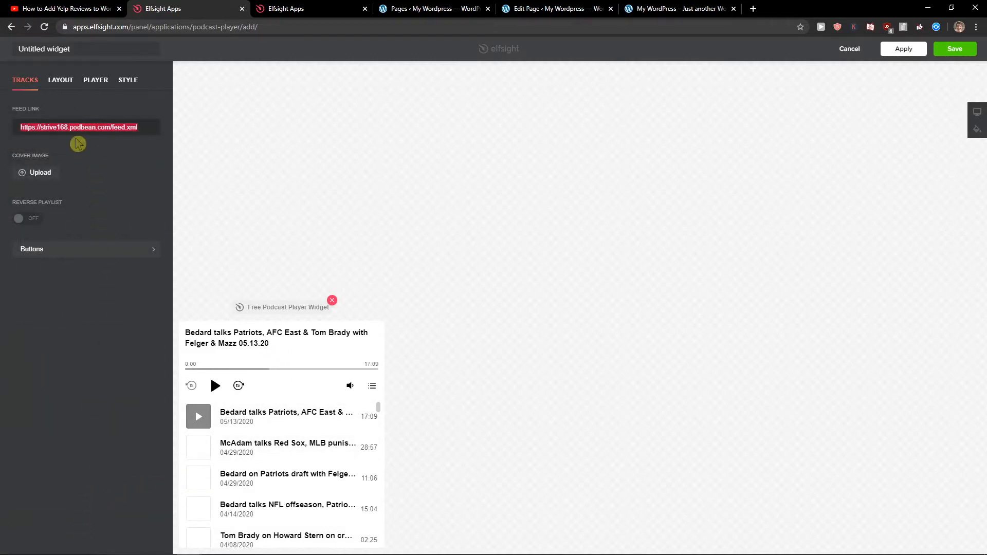
- Check the Layout and Style options, save the widget, and copy its embed code
click(60, 80)
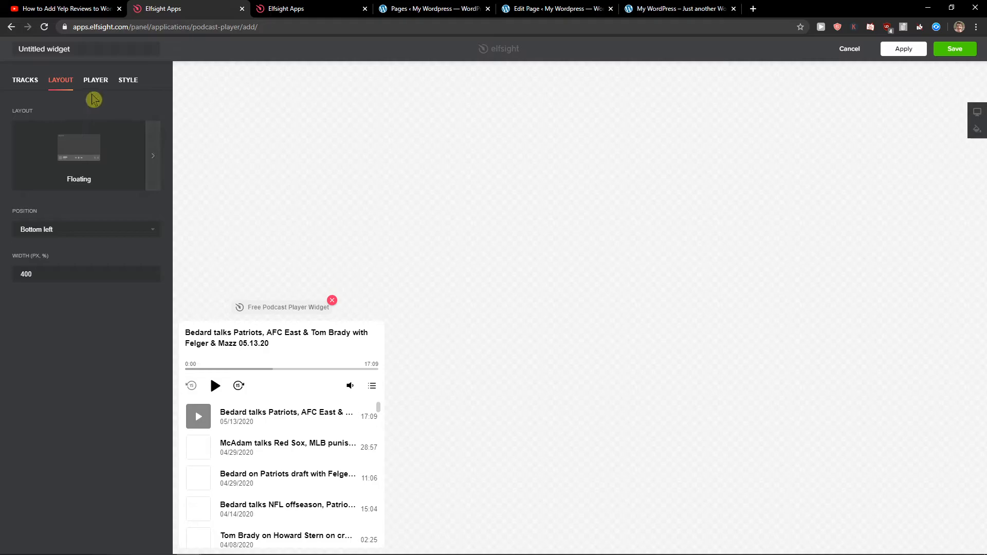
click(128, 80)
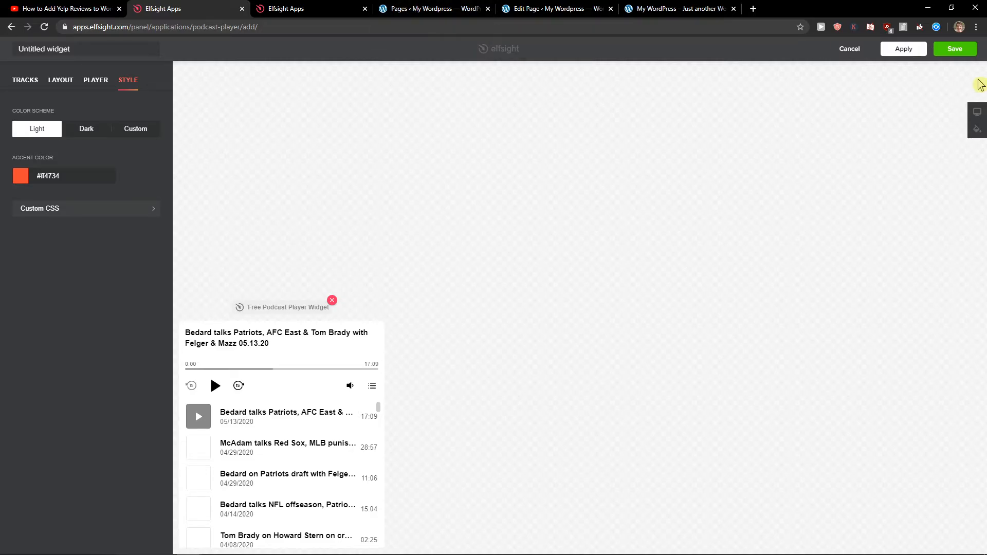
click(955, 49)
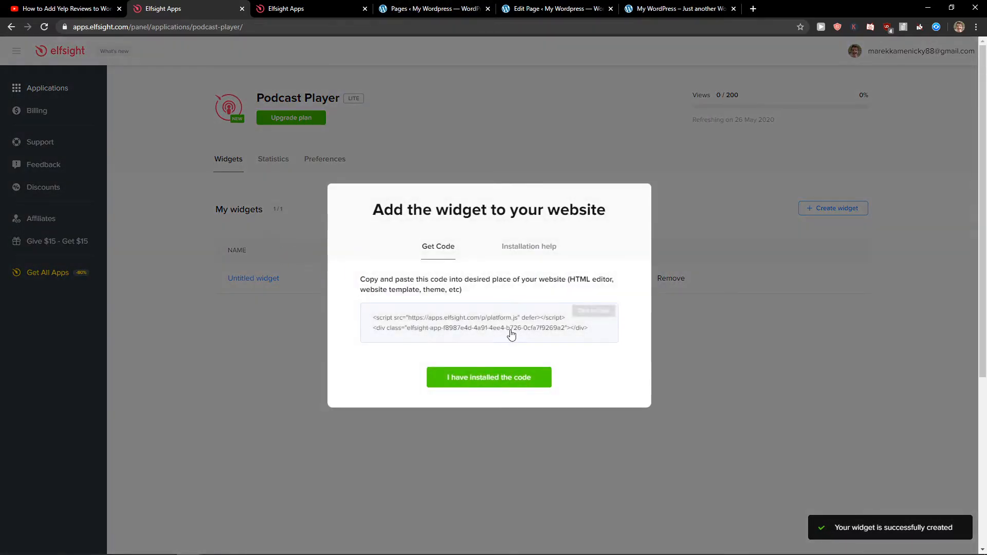
click(432, 8)
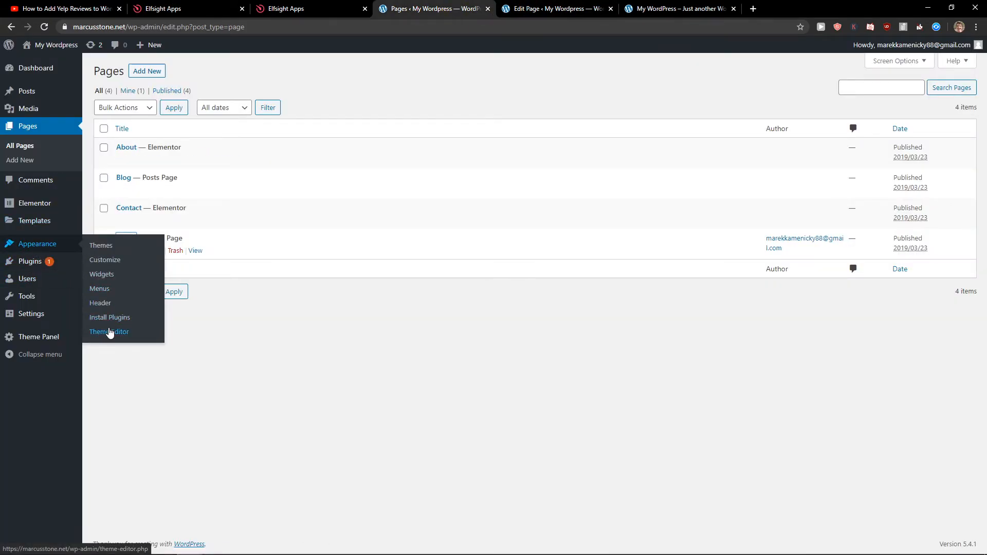
- Open the OceanWP header.php in the Theme Editor and place the cursor after the head section
click(109, 331)
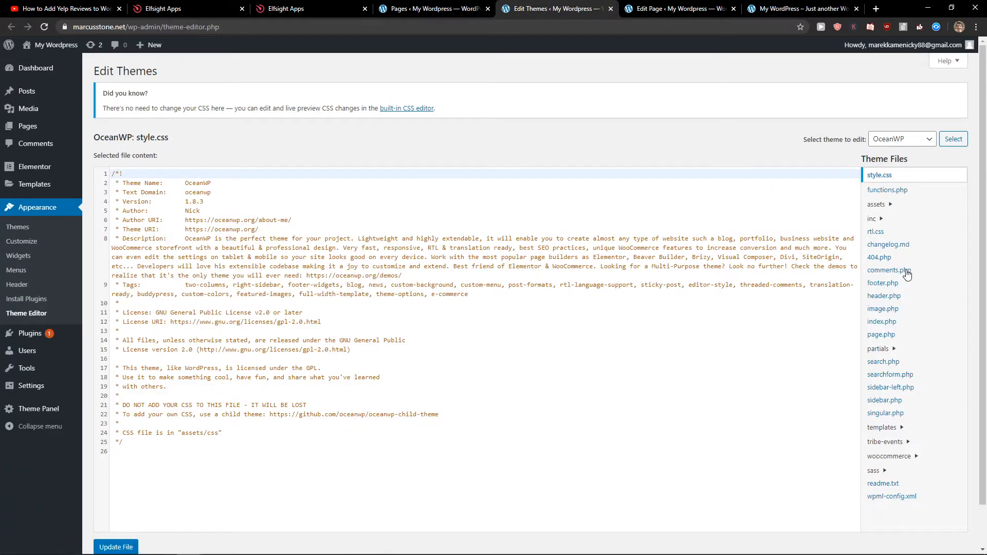
click(884, 297)
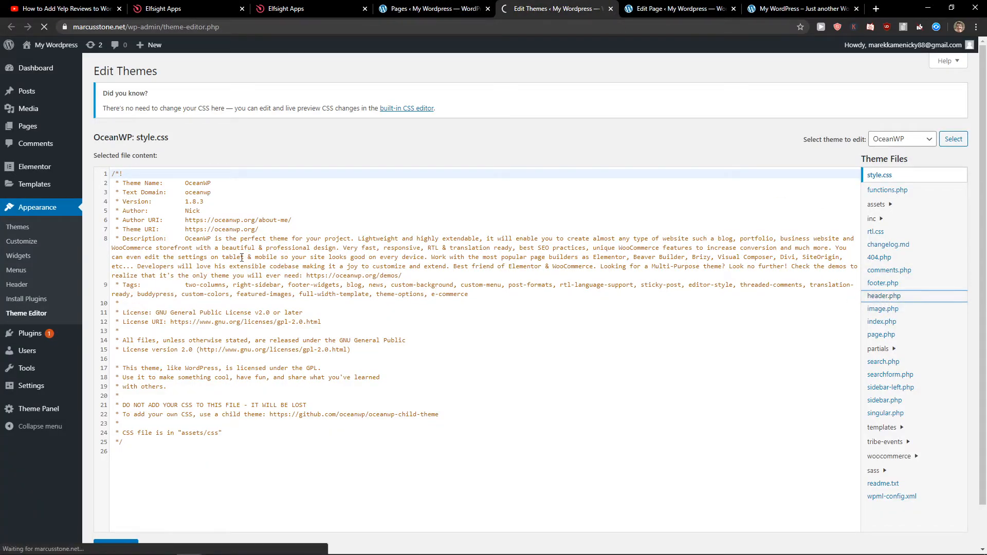
click(884, 295)
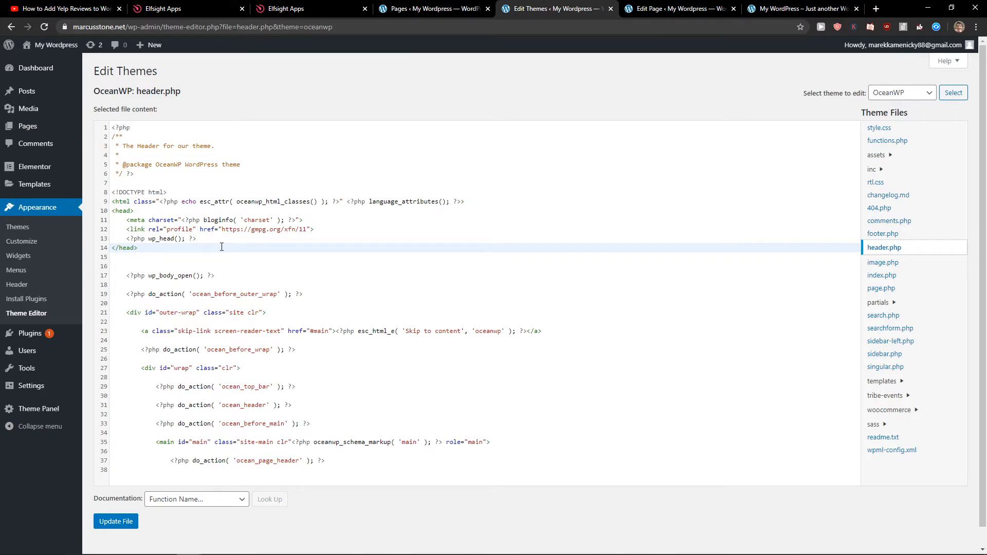
mouse_move(30, 334)
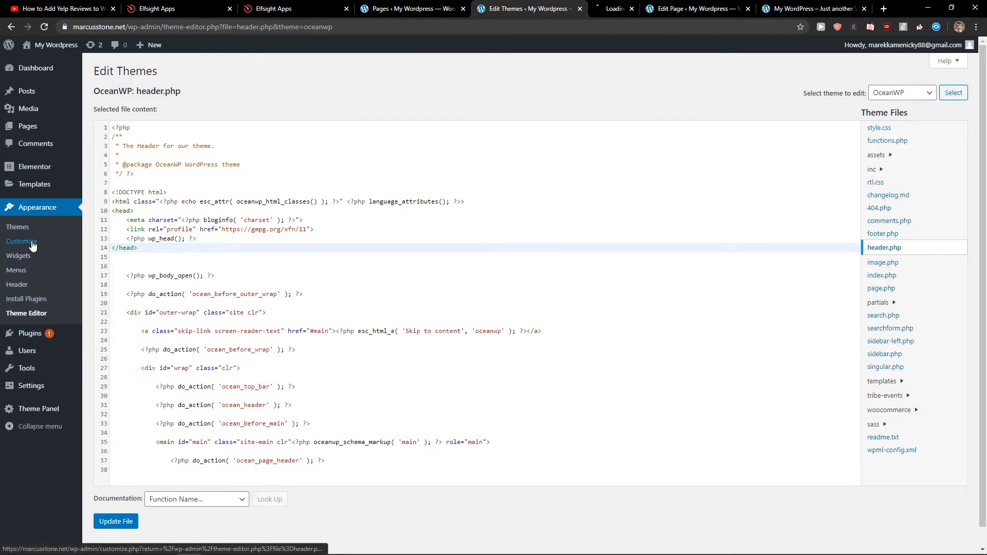
- In the Customizer's Default Sidebar, add a Custom HTML widget holding the Elfsight podcast code
click(26, 241)
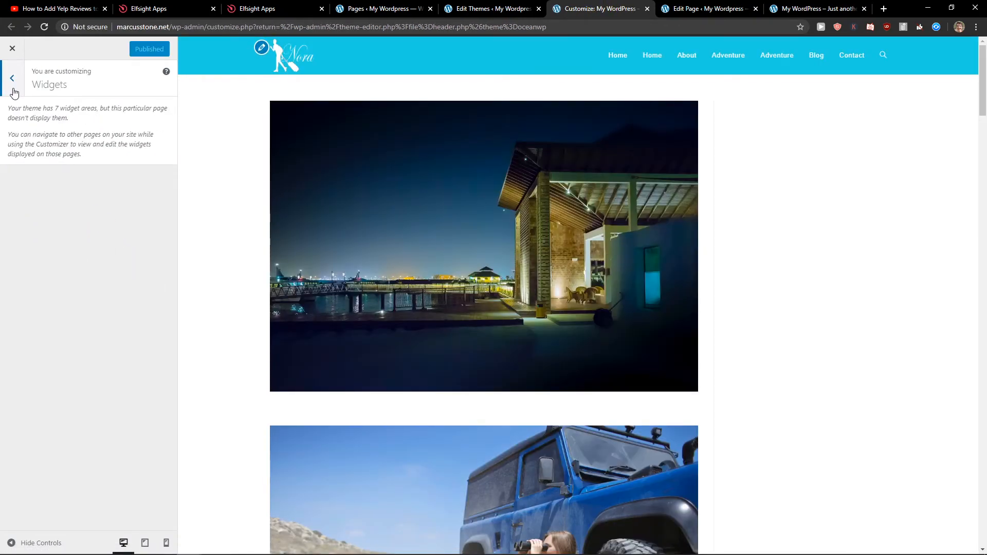
click(12, 77)
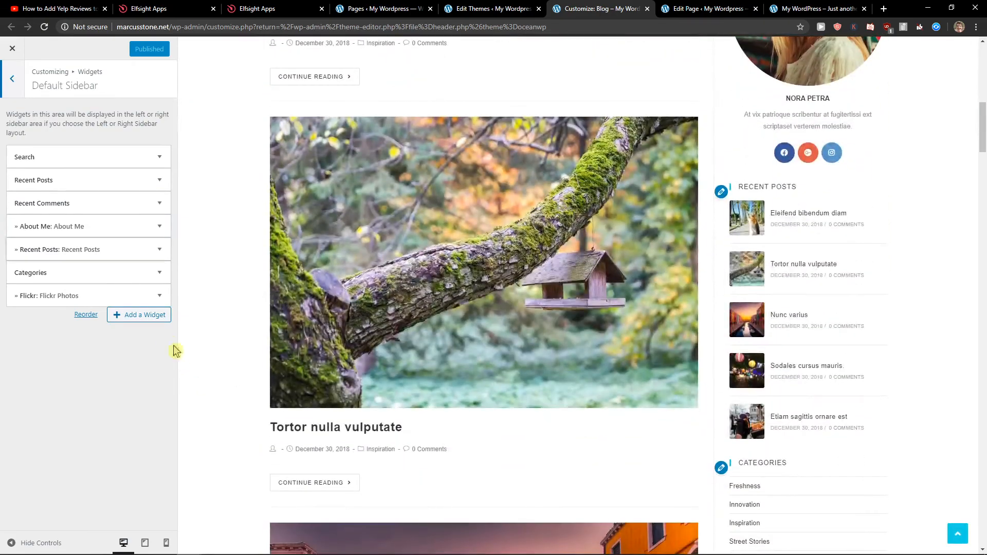
click(138, 314)
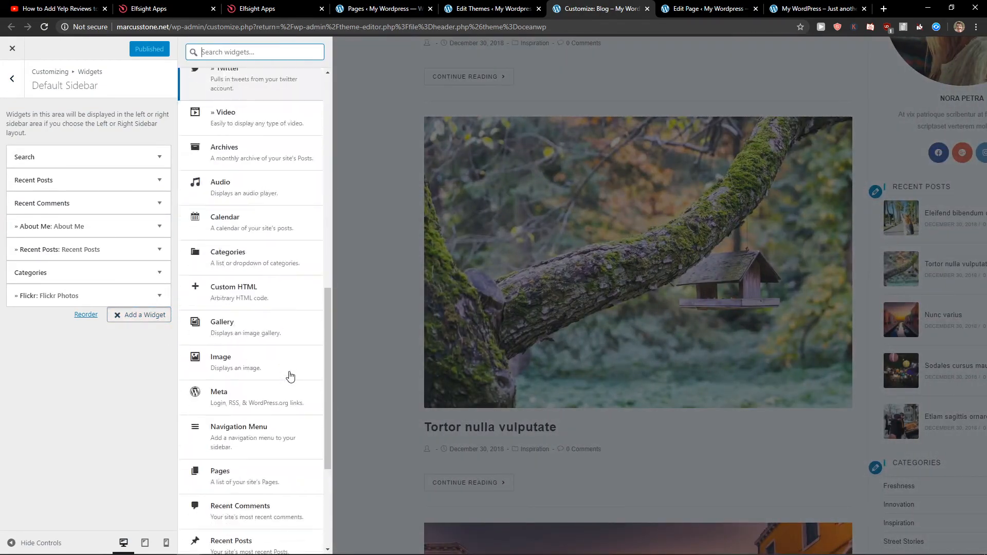
text(html)
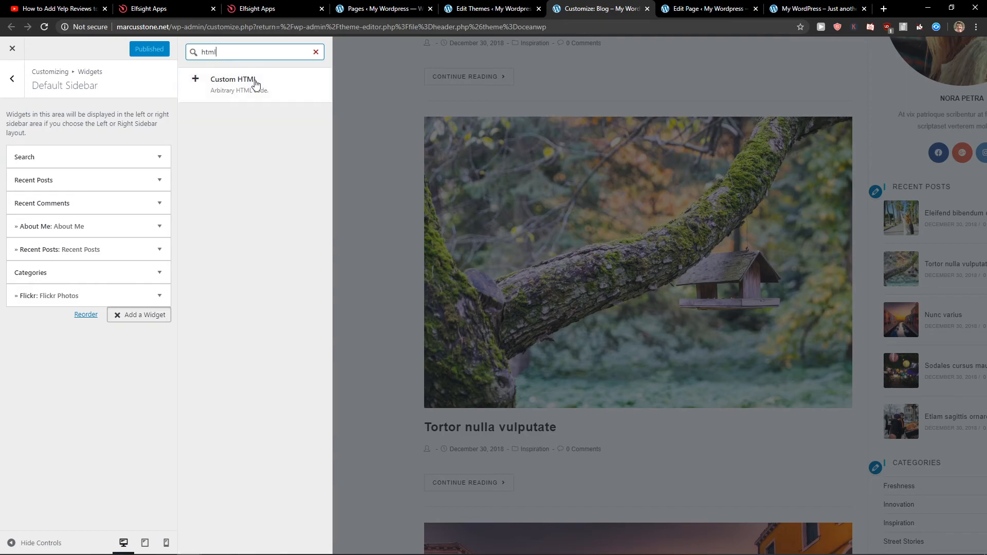
click(232, 80)
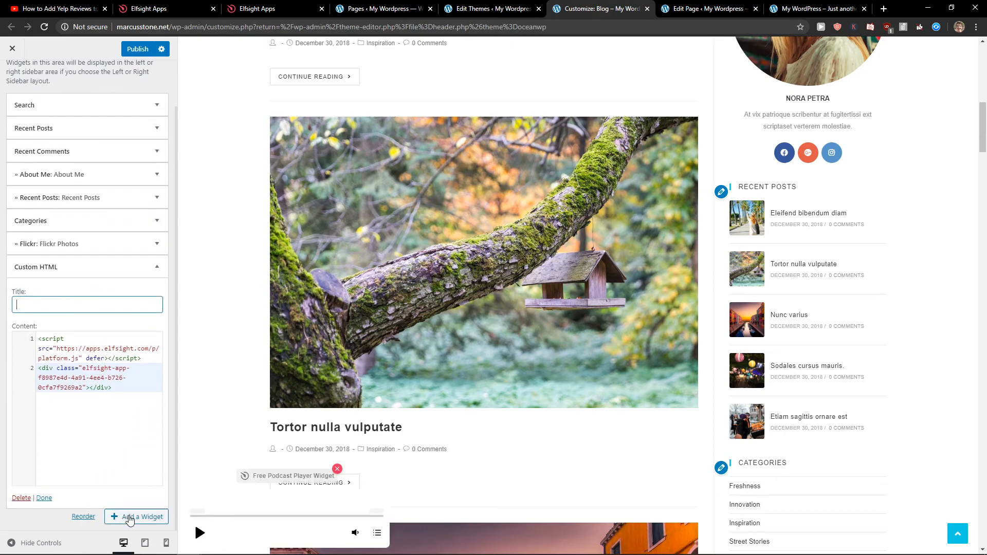
scroll(down, 3)
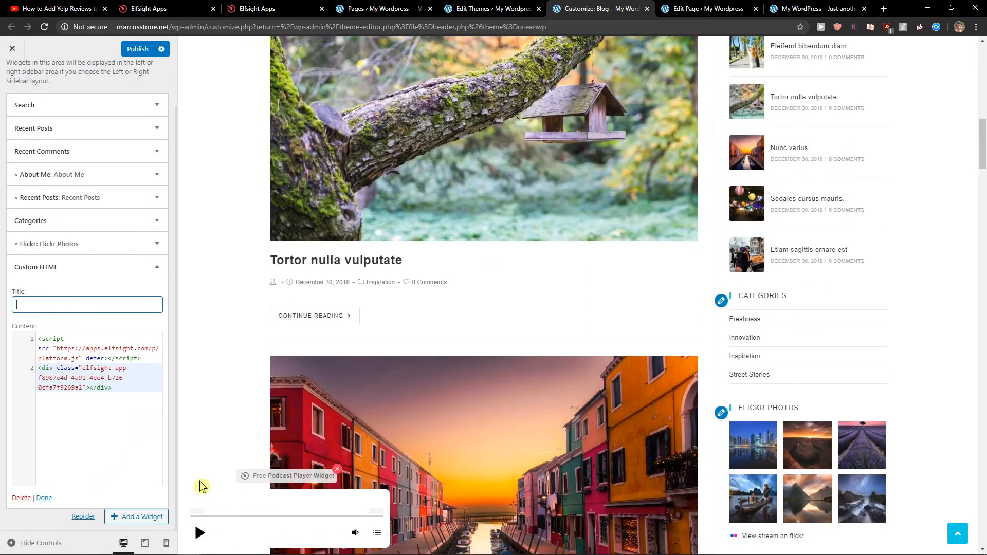